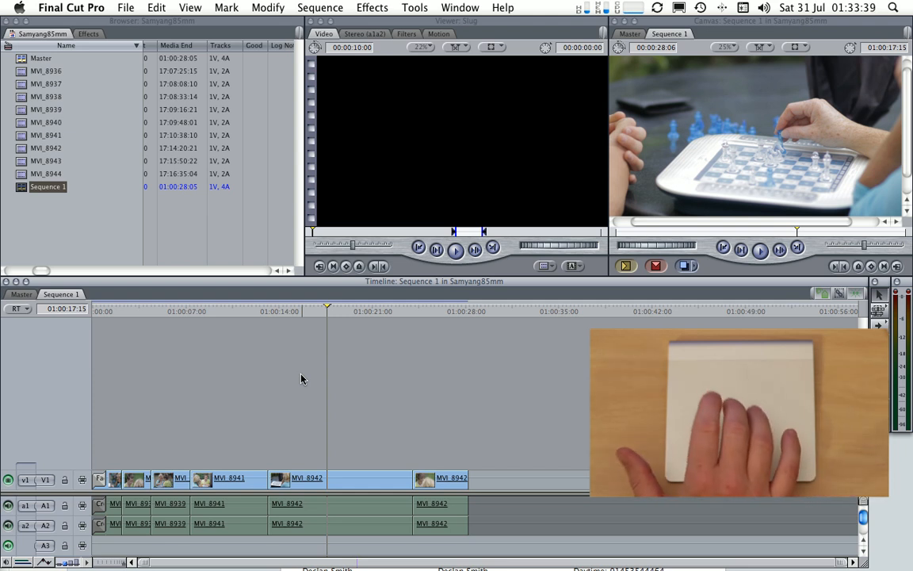
{"action": "mouse_move", "coordinate": [349, 375]}
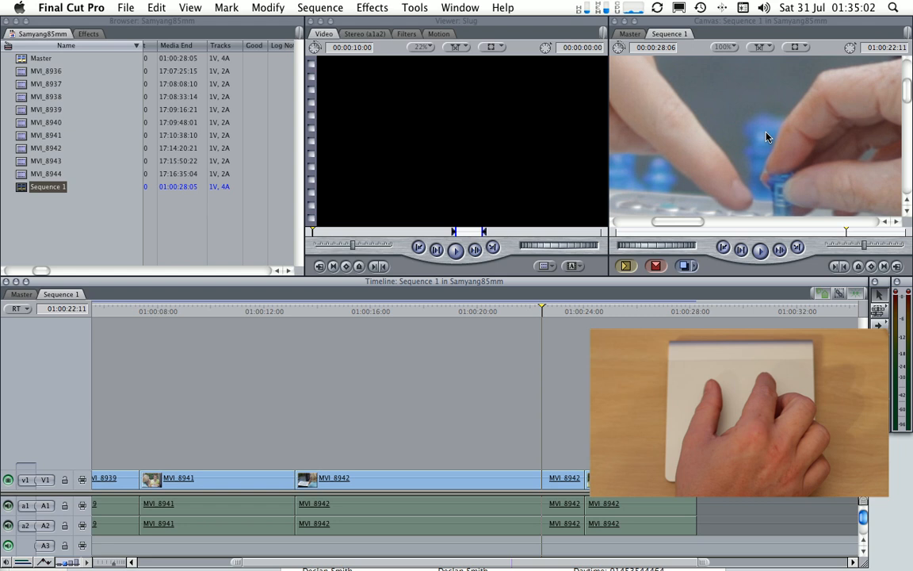
Zoom the timeline in on the MVI_8941 and MVI_8942 clips around the 22-second mark.
{"action": "left_click", "coordinate": [723, 47]}
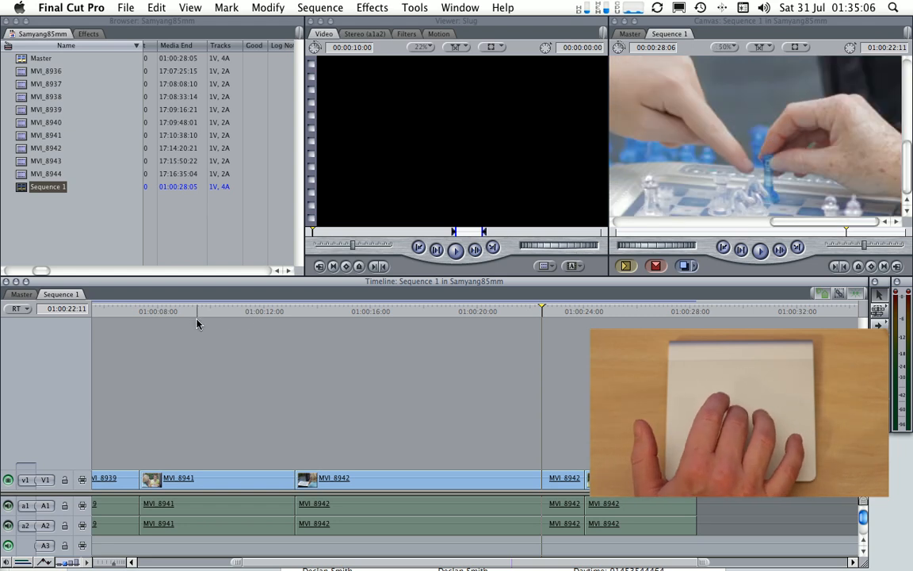
Drag MVI_8944 from the Browser and insert it at the playhead after the MVI_8942 clips.
{"action": "left_click", "coordinate": [44, 172]}
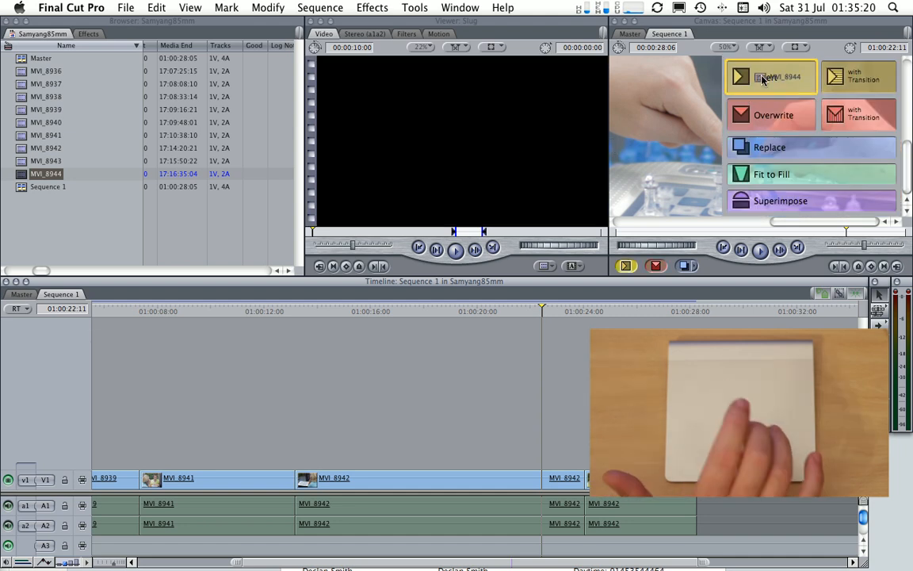
{"action": "left_click", "coordinate": [771, 76]}
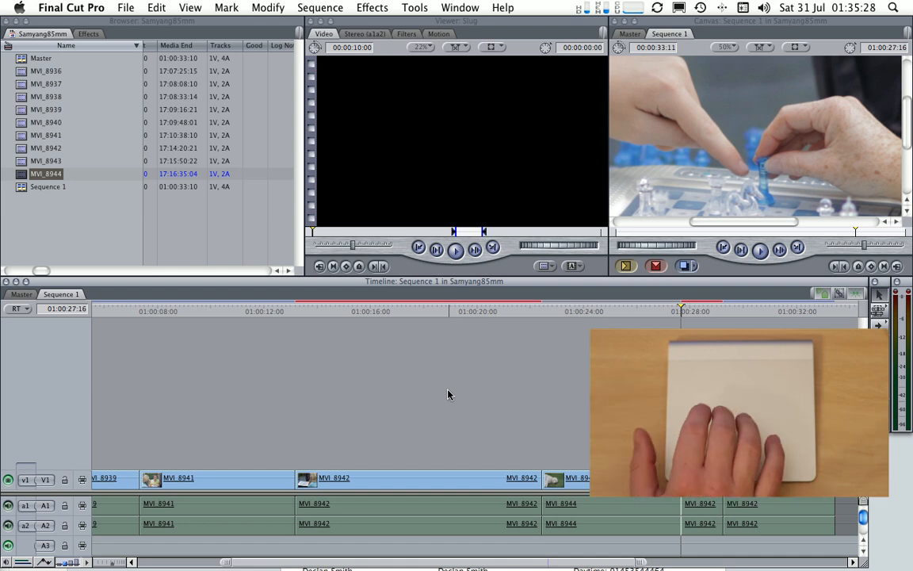
Move the playhead back to about 01:00:18:08 in the Timeline ruler.
{"action": "left_click", "coordinate": [425, 311]}
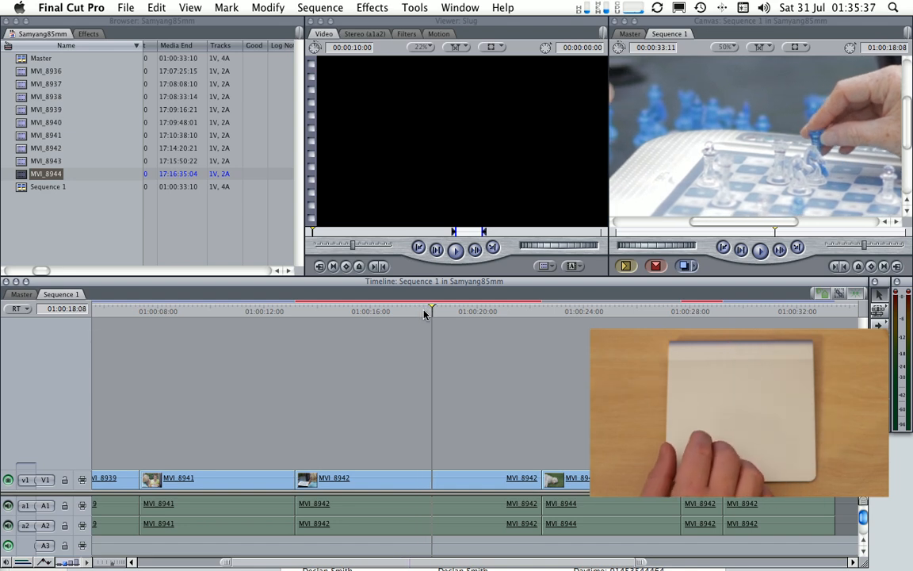
{"action": "mouse_move", "coordinate": [403, 409]}
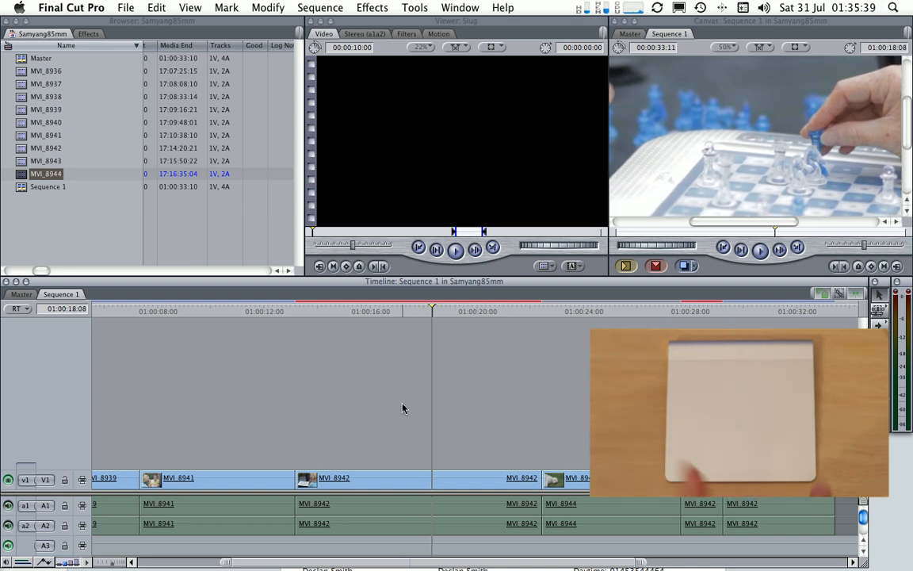